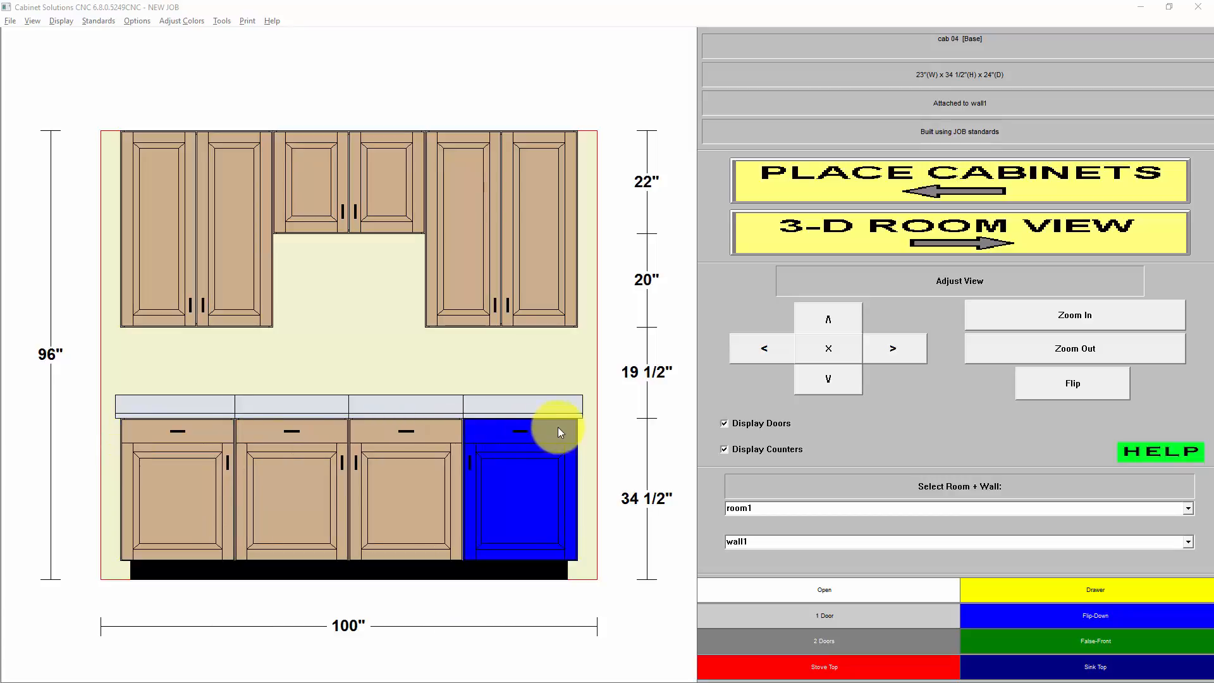
- Select cab 08, the rightmost 92" four-door base cabinet, and open it for customizing
{"action": "left_click", "coordinate": [1071, 382]}
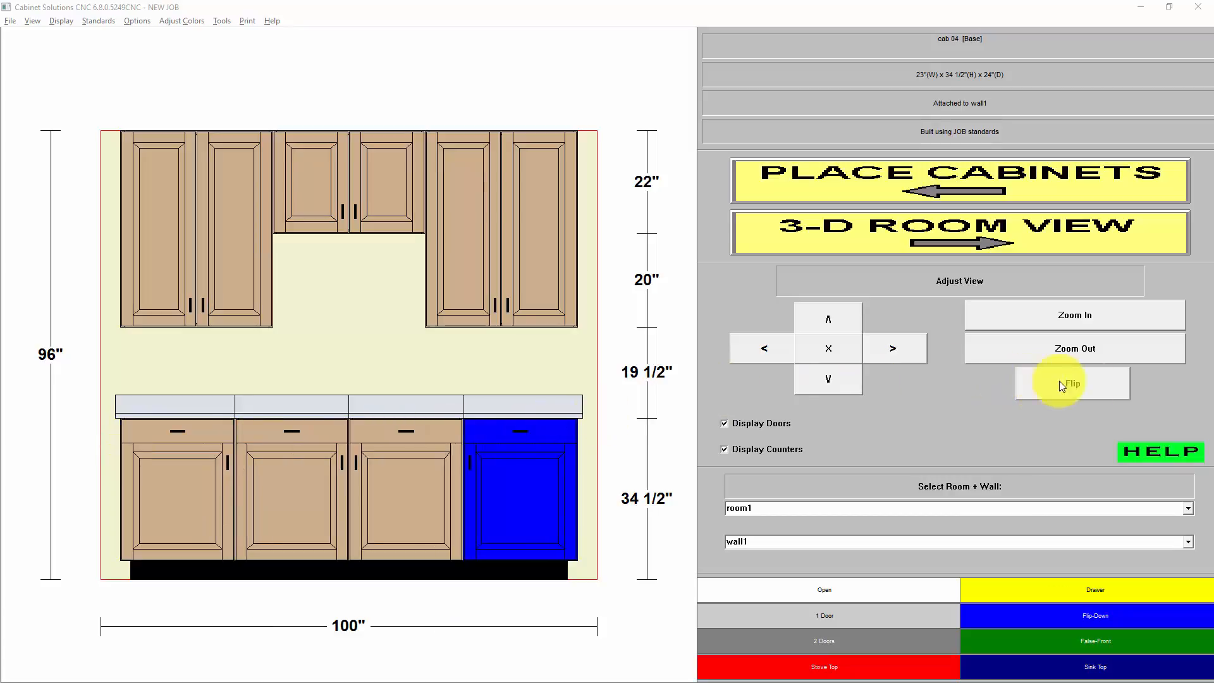
{"action": "left_click", "coordinate": [1072, 384]}
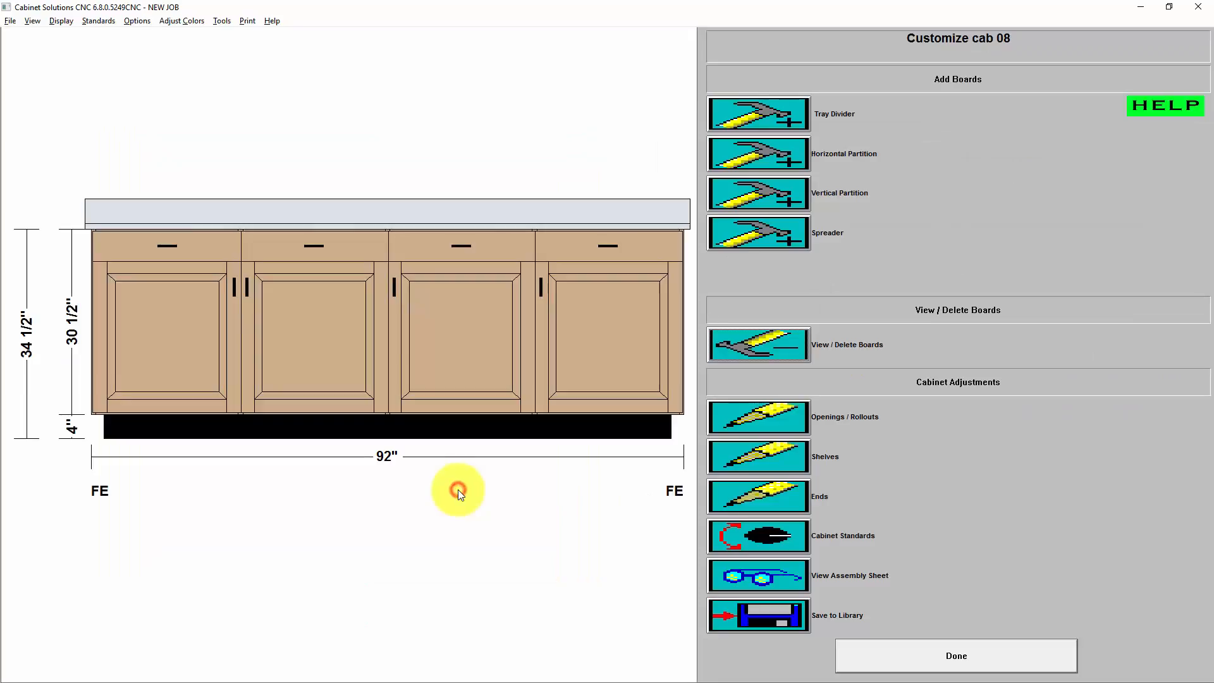
{"action": "mouse_move", "coordinate": [758, 434]}
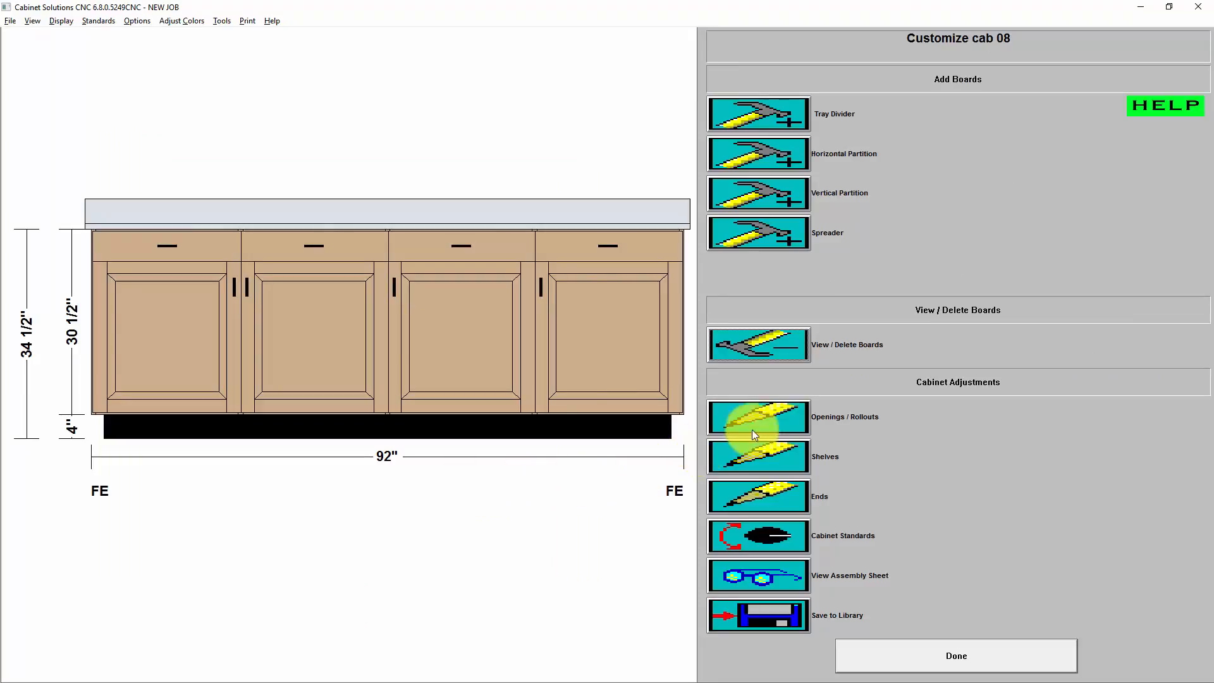
- Inspect opening 8 of cab 08's openings and rollouts, then return to the wall elevation
{"action": "left_click", "coordinate": [758, 418]}
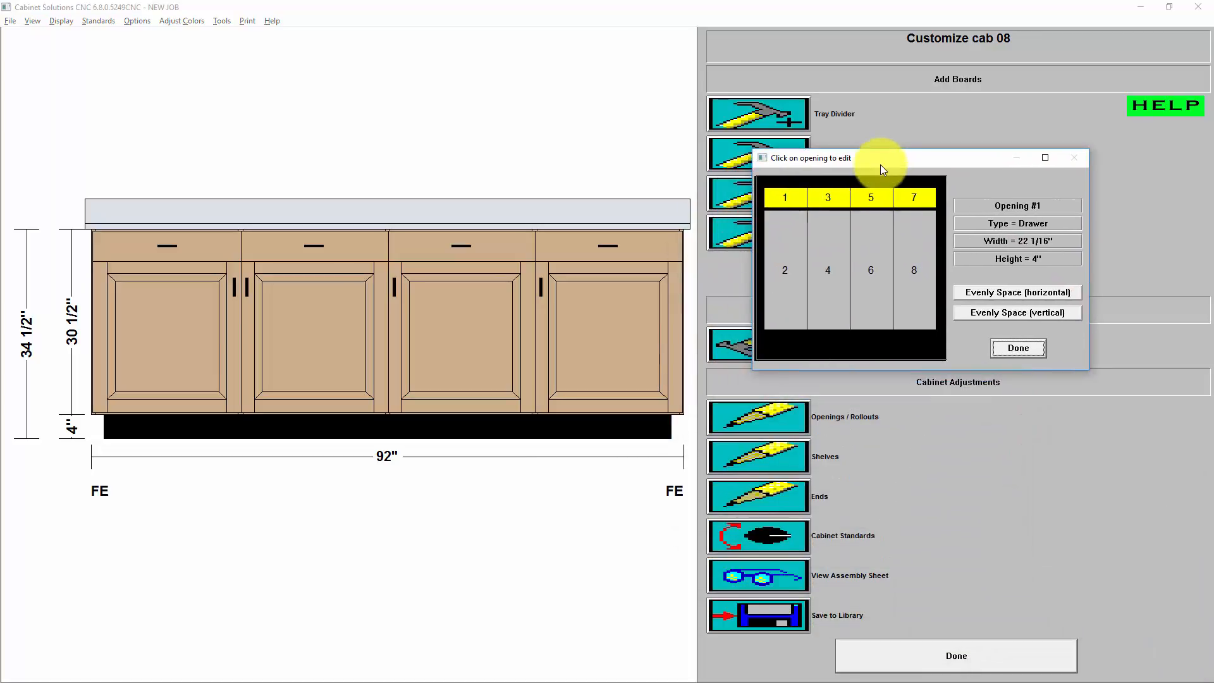
{"action": "left_click", "coordinate": [914, 263]}
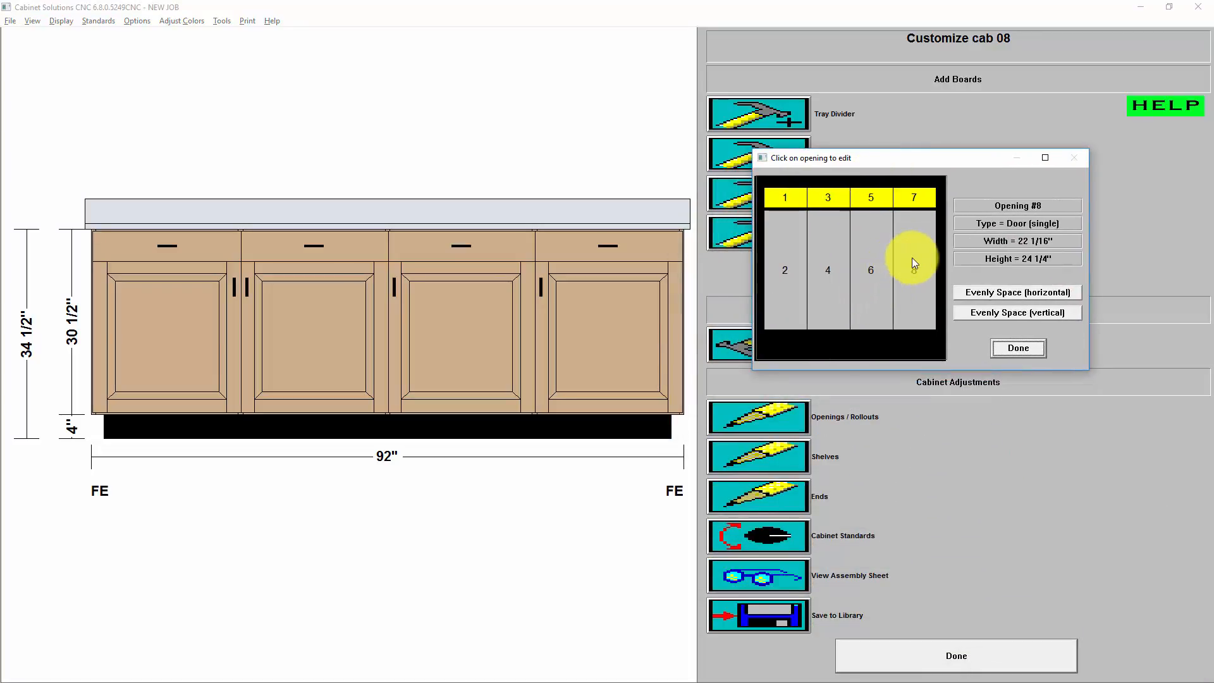
{"action": "left_click", "coordinate": [1019, 348]}
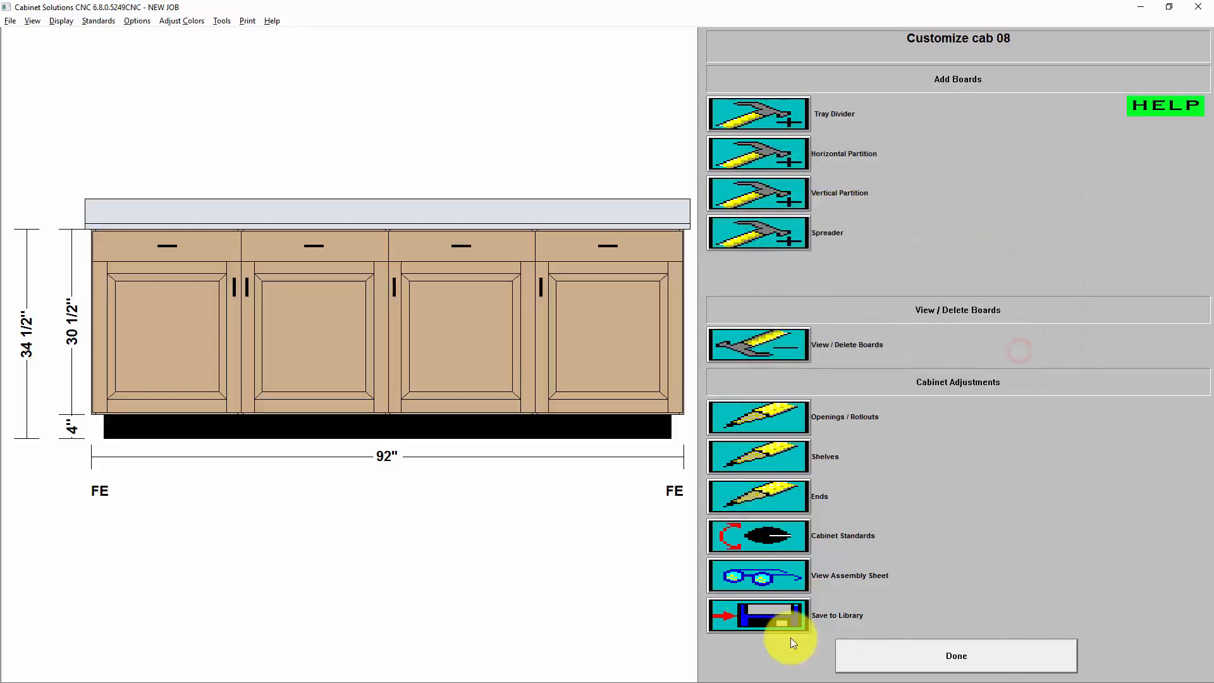
{"action": "left_click", "coordinate": [955, 655]}
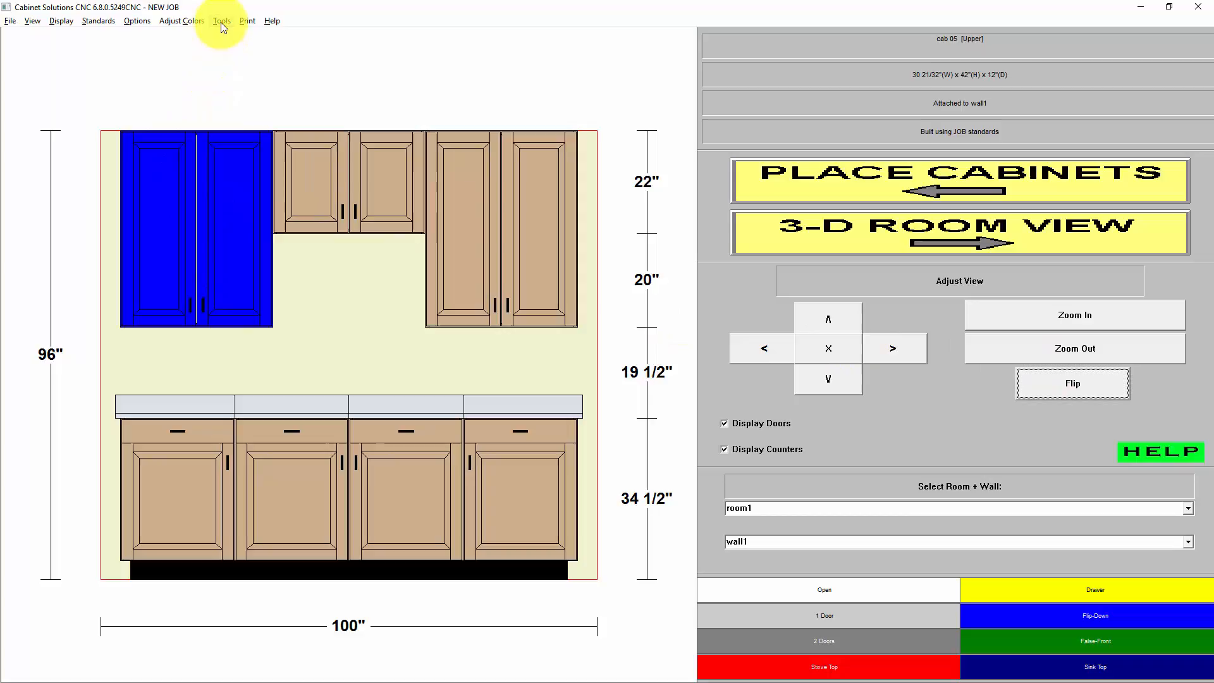
- Open Panel Optimizer's Optimize and Print Layout and choose 3/4" Melamine (white 1-sided)
{"action": "left_click", "coordinate": [221, 20]}
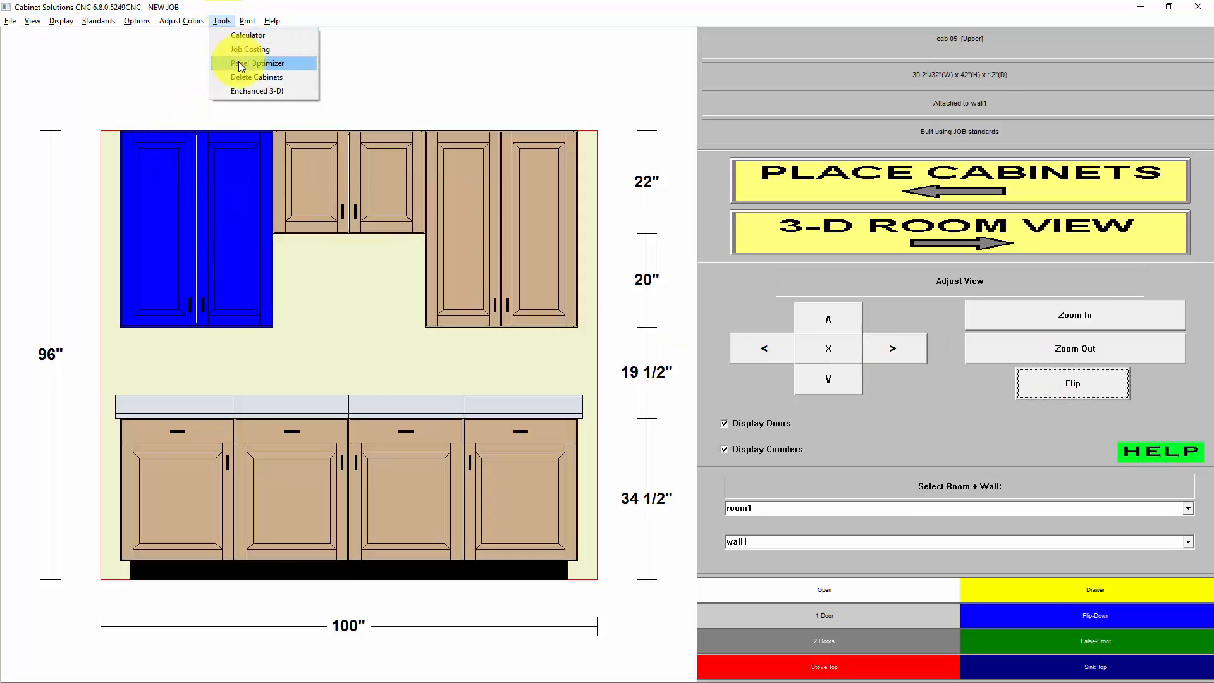
{"action": "left_click", "coordinate": [257, 62]}
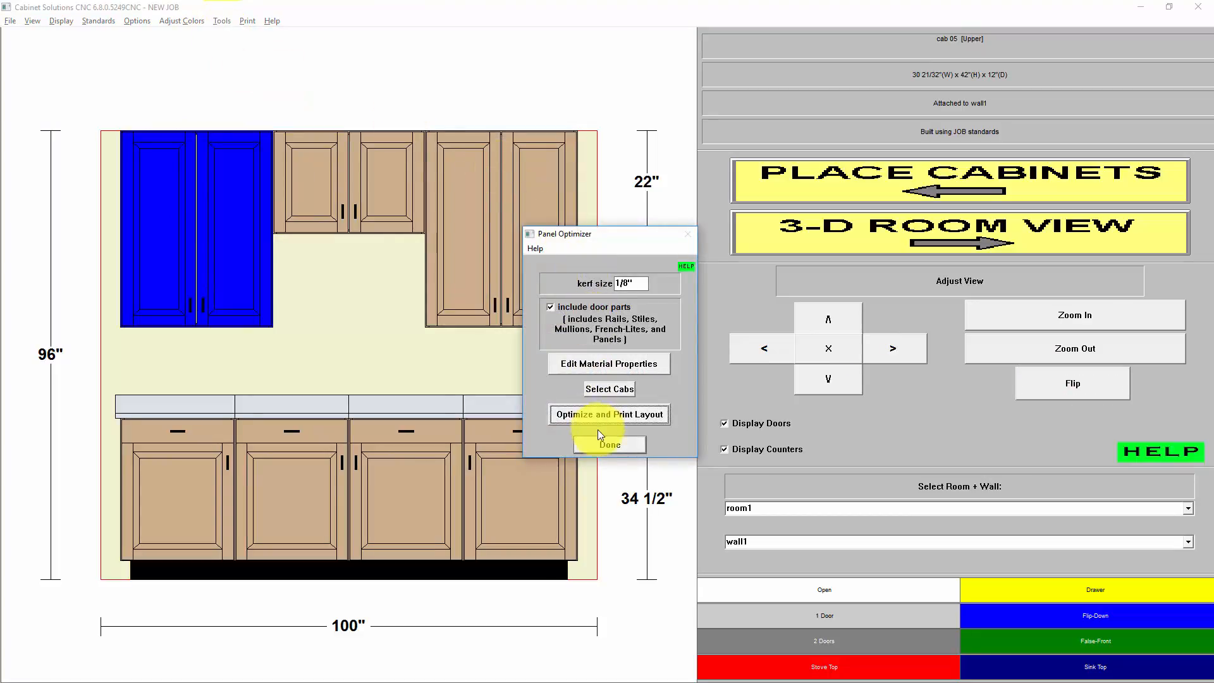
{"action": "left_click", "coordinate": [609, 415]}
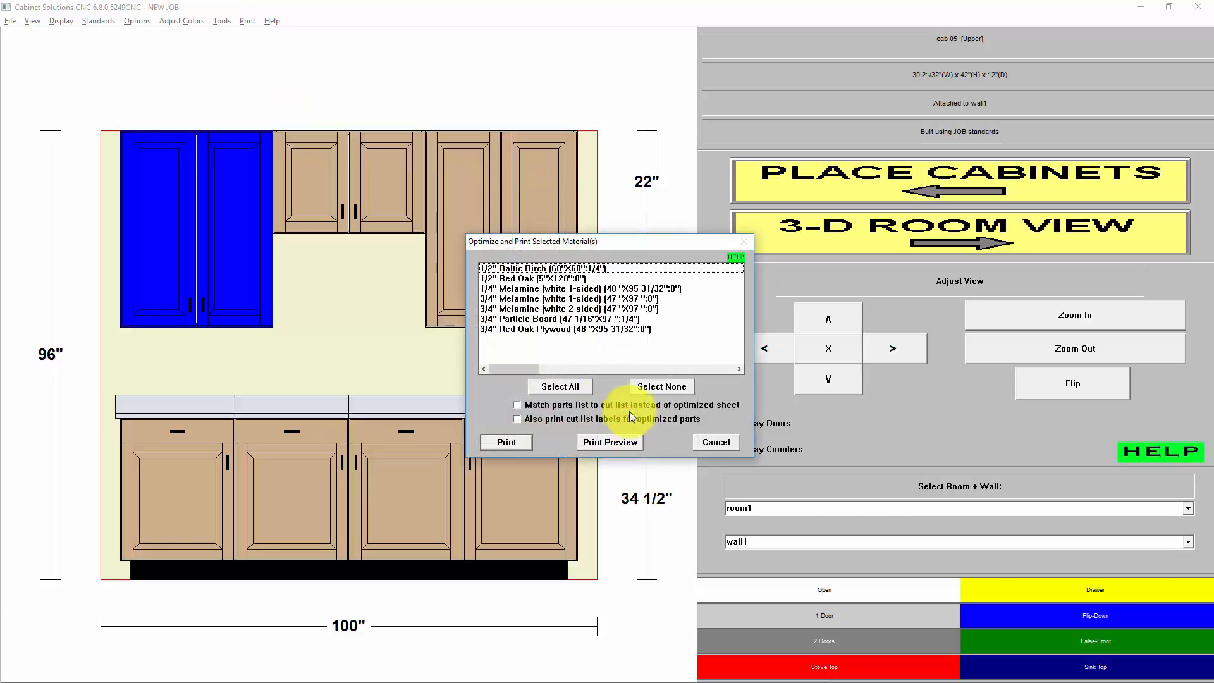
{"action": "left_click", "coordinate": [581, 299]}
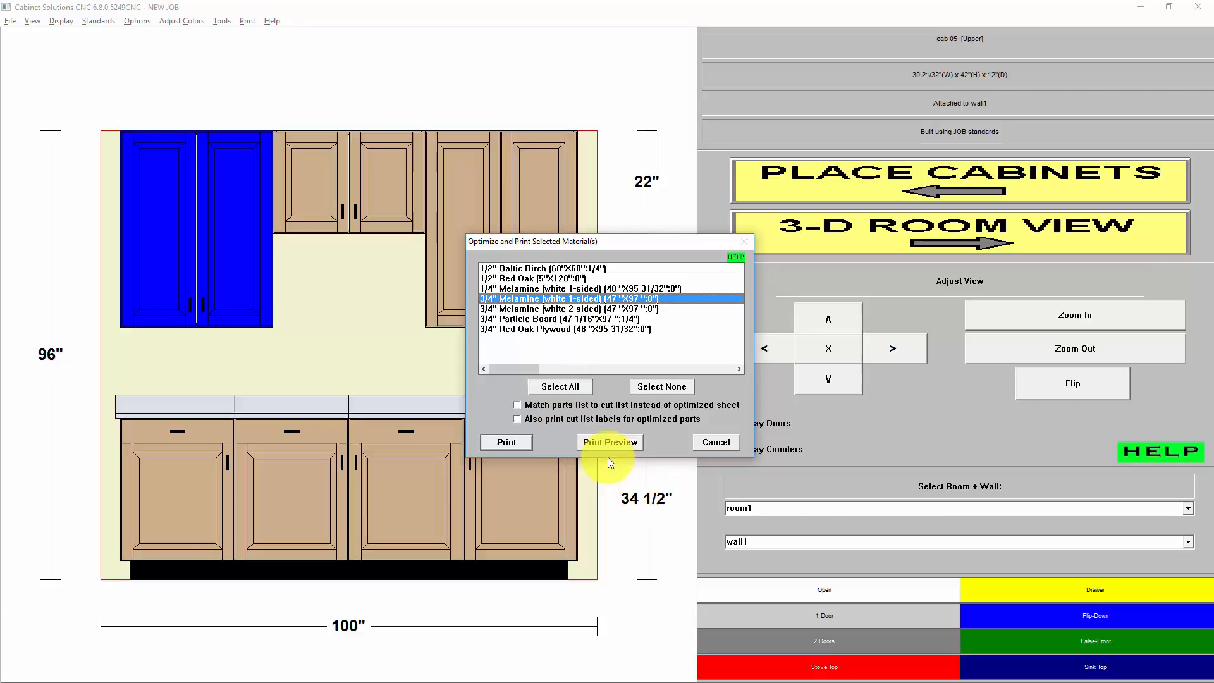
- Run Print Preview to see the optimized sheet 1 of 4 layout
{"action": "left_click", "coordinate": [608, 442]}
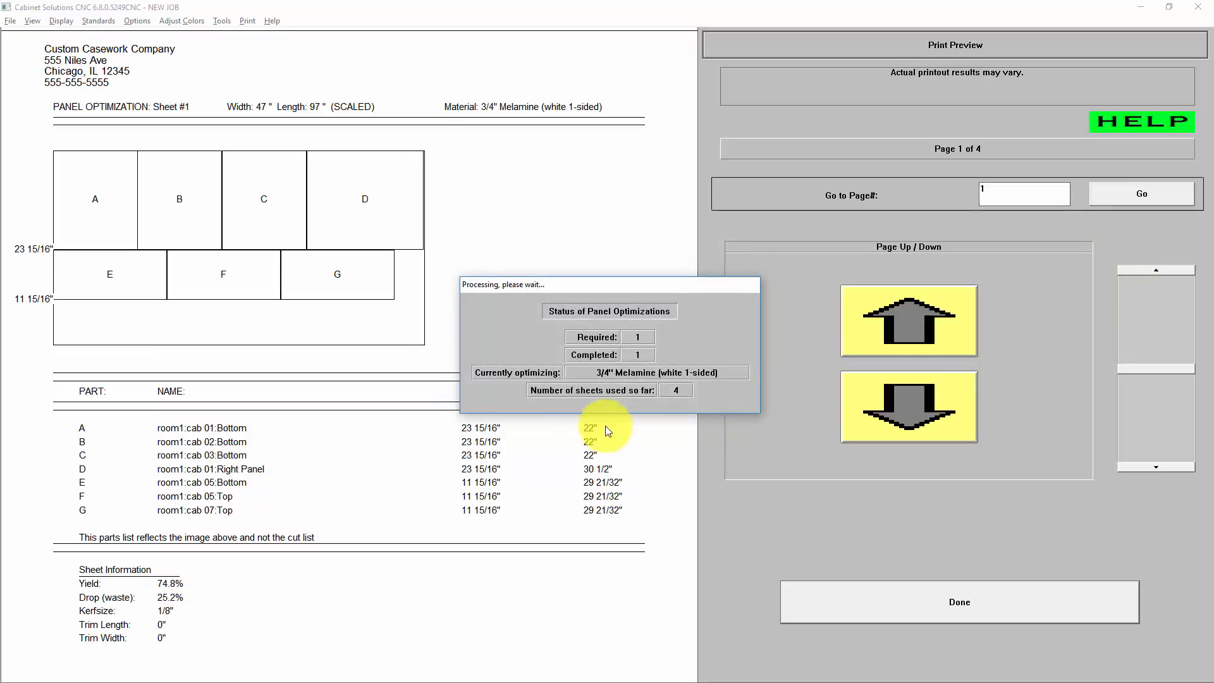
{"action": "mouse_move", "coordinate": [587, 427]}
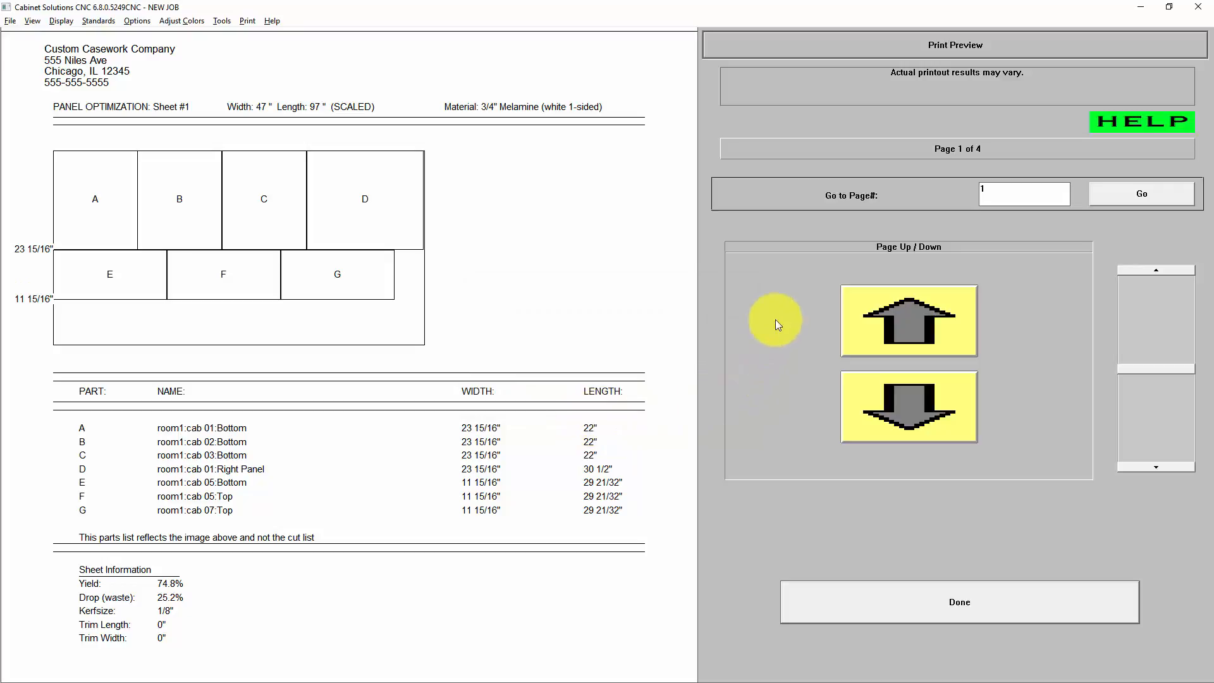
{"action": "mouse_move", "coordinate": [953, 160]}
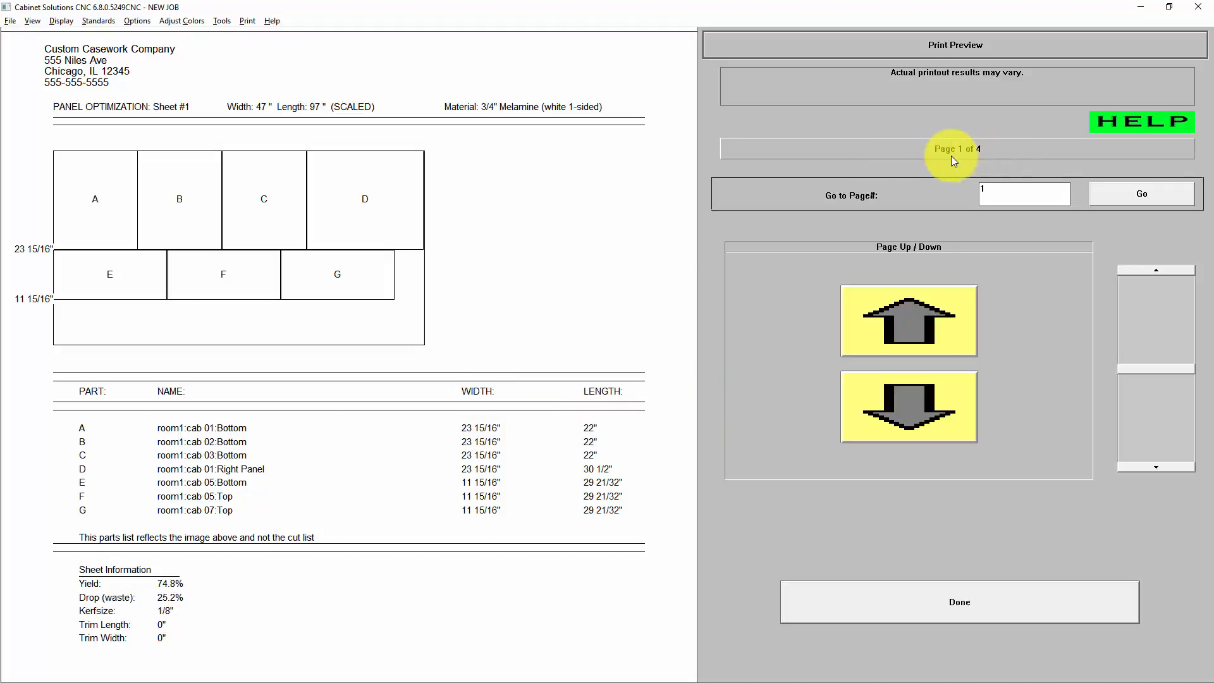
{"action": "mouse_move", "coordinate": [942, 164]}
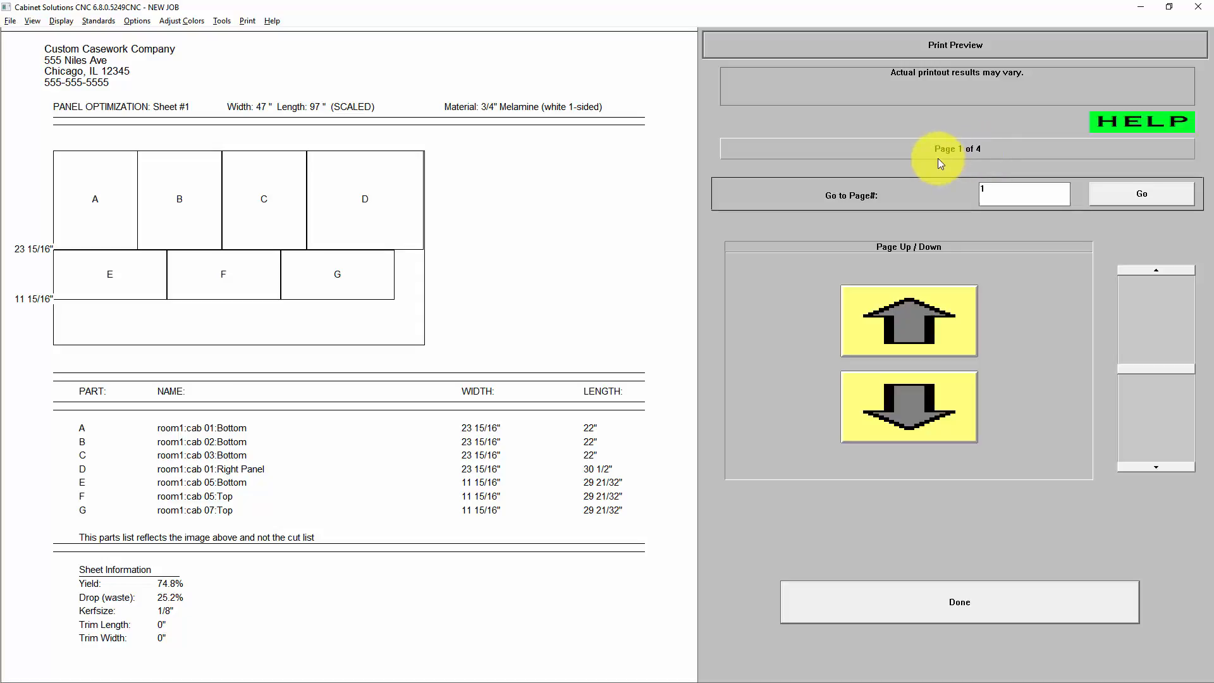
{"action": "mouse_move", "coordinate": [499, 116]}
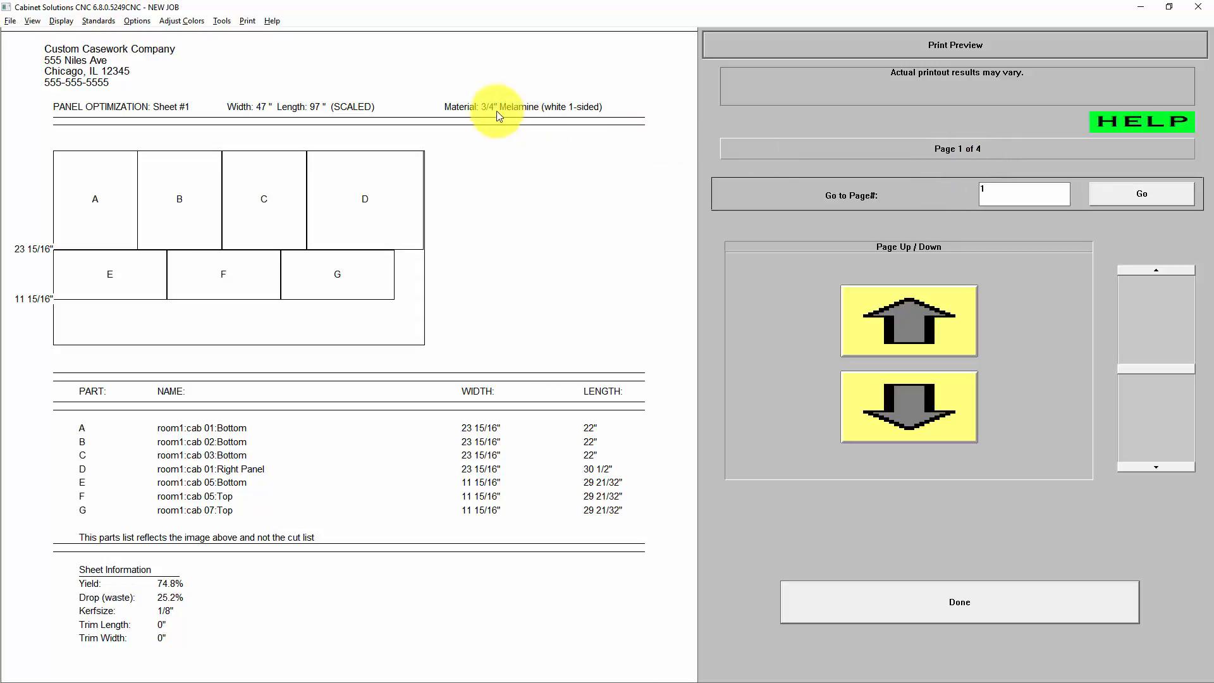
{"action": "mouse_move", "coordinate": [579, 115]}
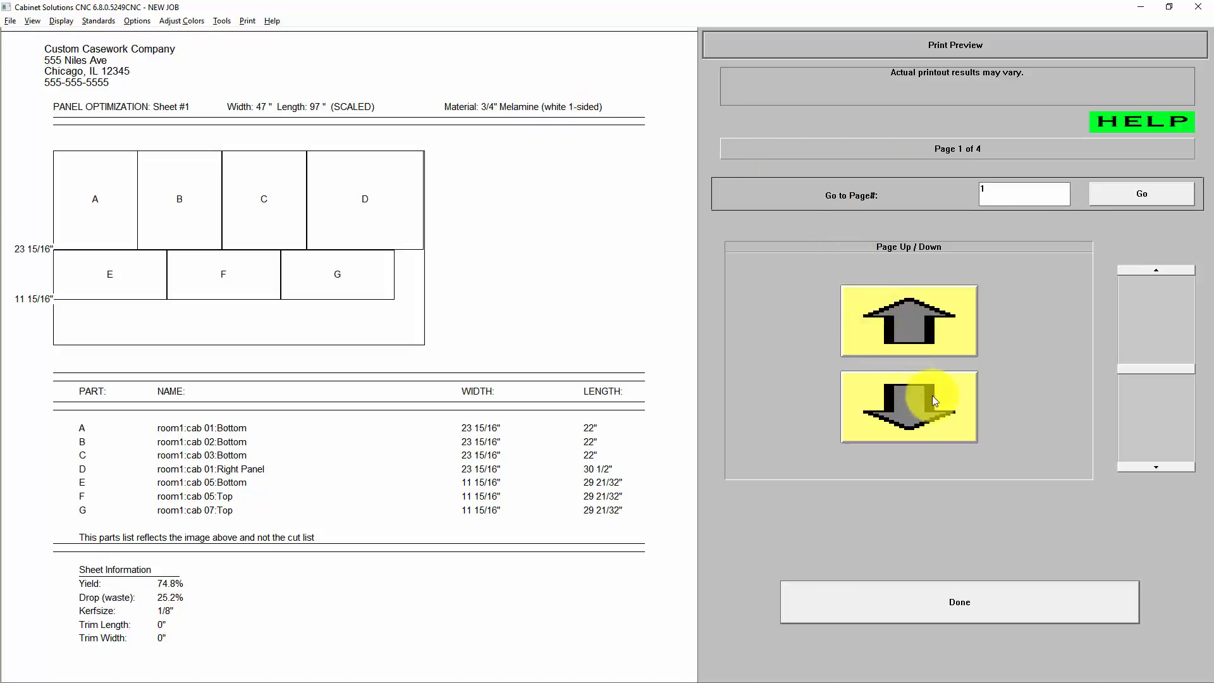
- Page down to preview sheet 2 of 4, six panels at 72.1% yield
{"action": "left_click", "coordinate": [907, 406]}
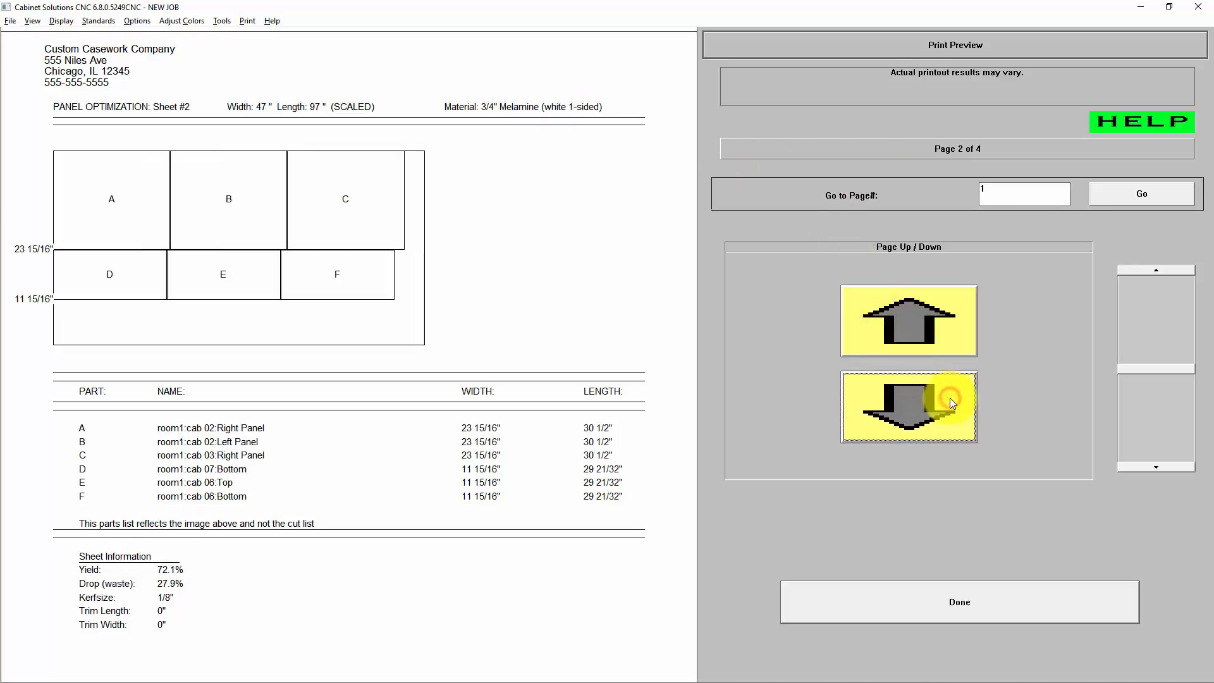
{"action": "left_click", "coordinate": [908, 407]}
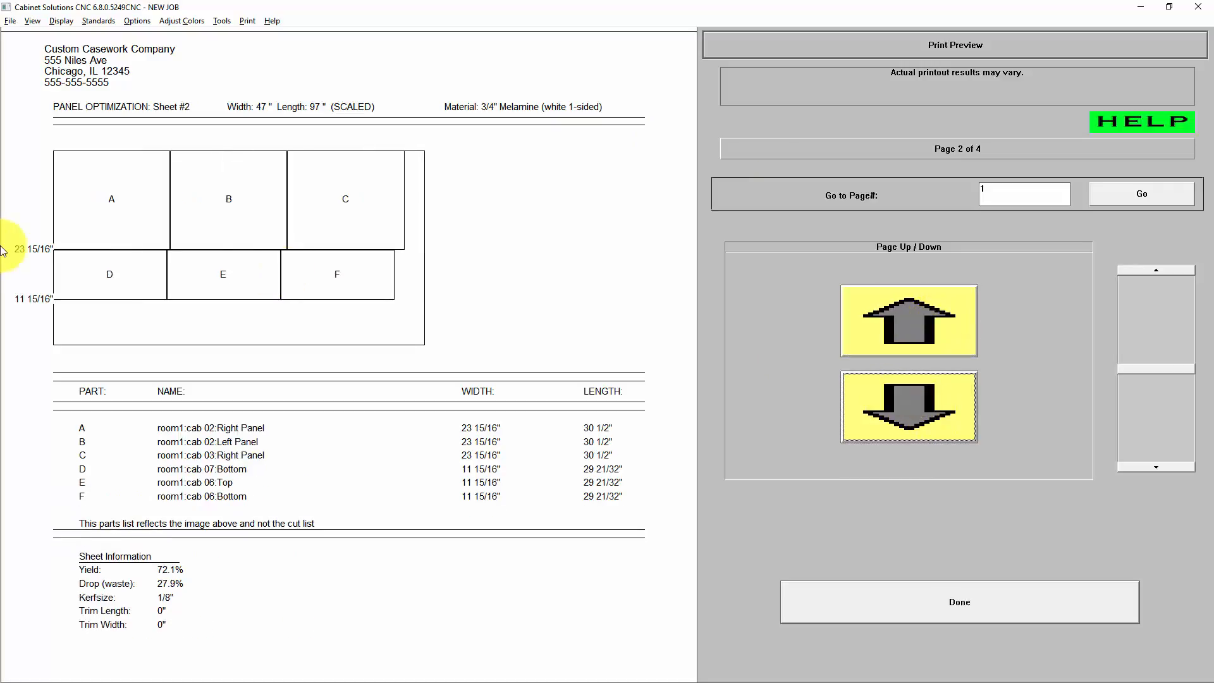
{"action": "mouse_move", "coordinate": [324, 200]}
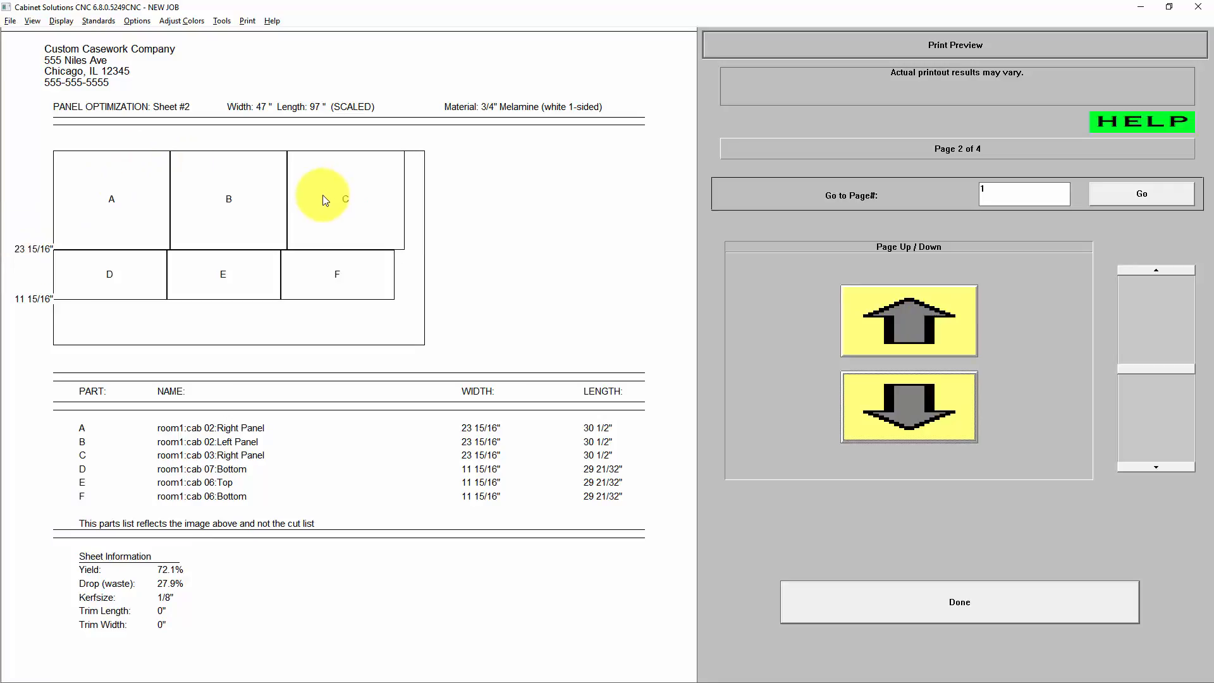
{"action": "mouse_move", "coordinate": [308, 201]}
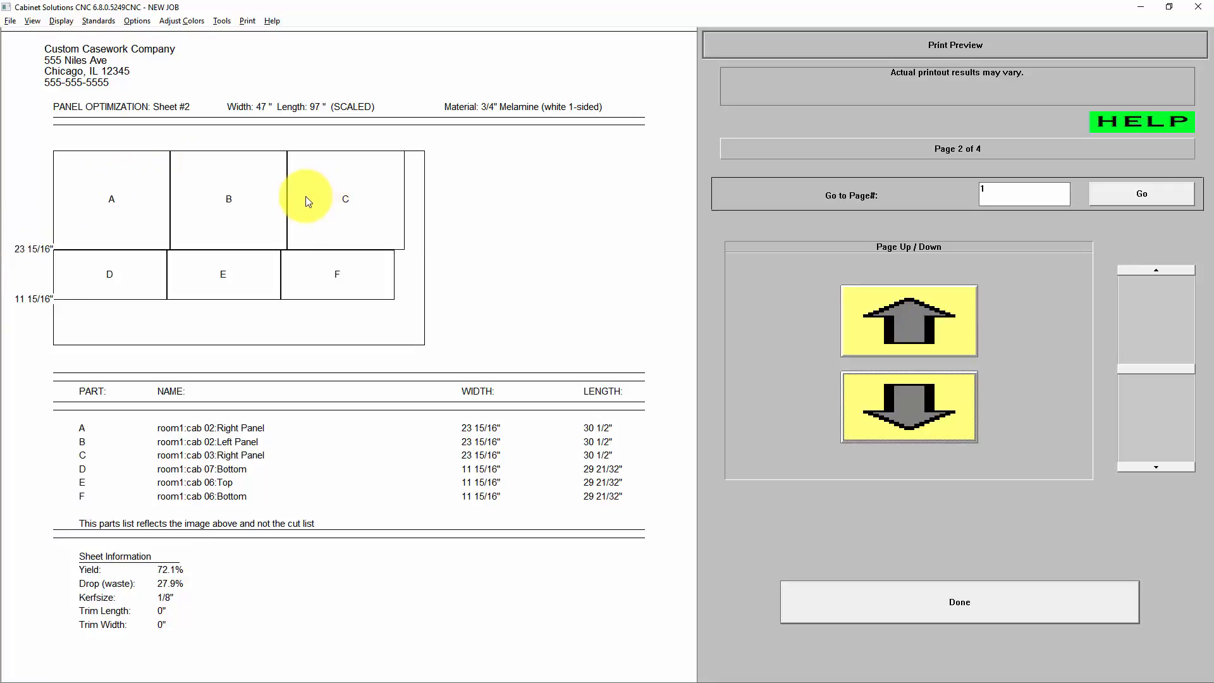
{"action": "mouse_move", "coordinate": [105, 379]}
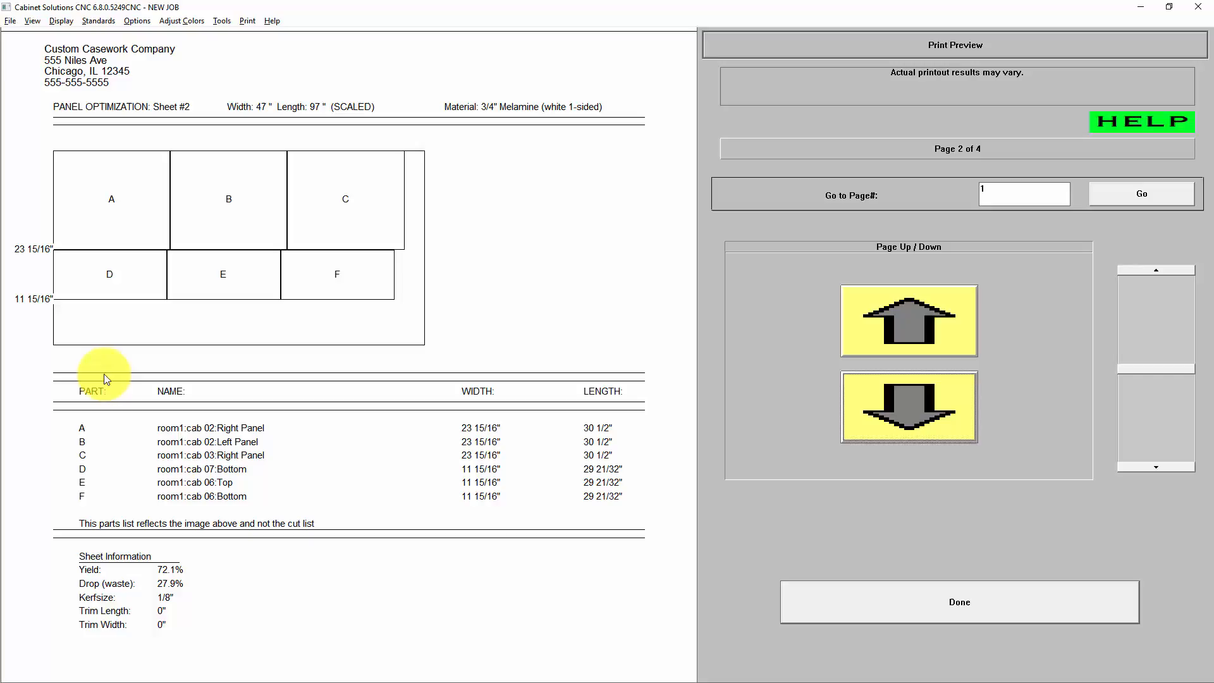
{"action": "mouse_move", "coordinate": [91, 410]}
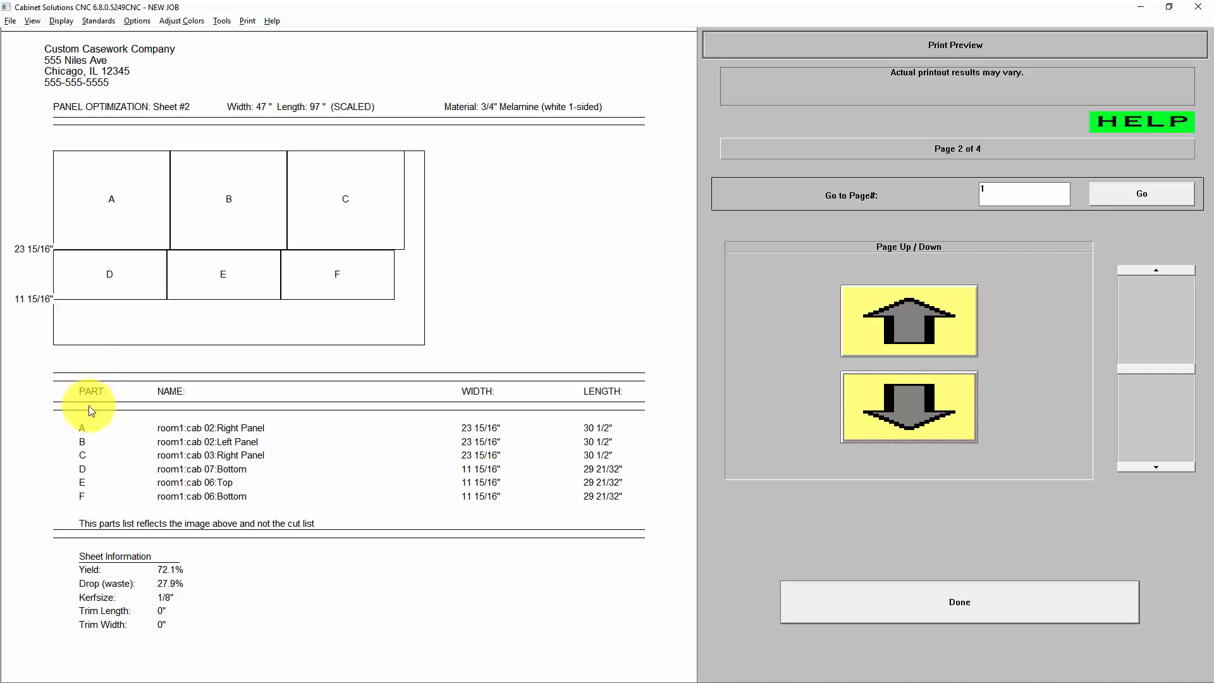
{"action": "mouse_move", "coordinate": [83, 489]}
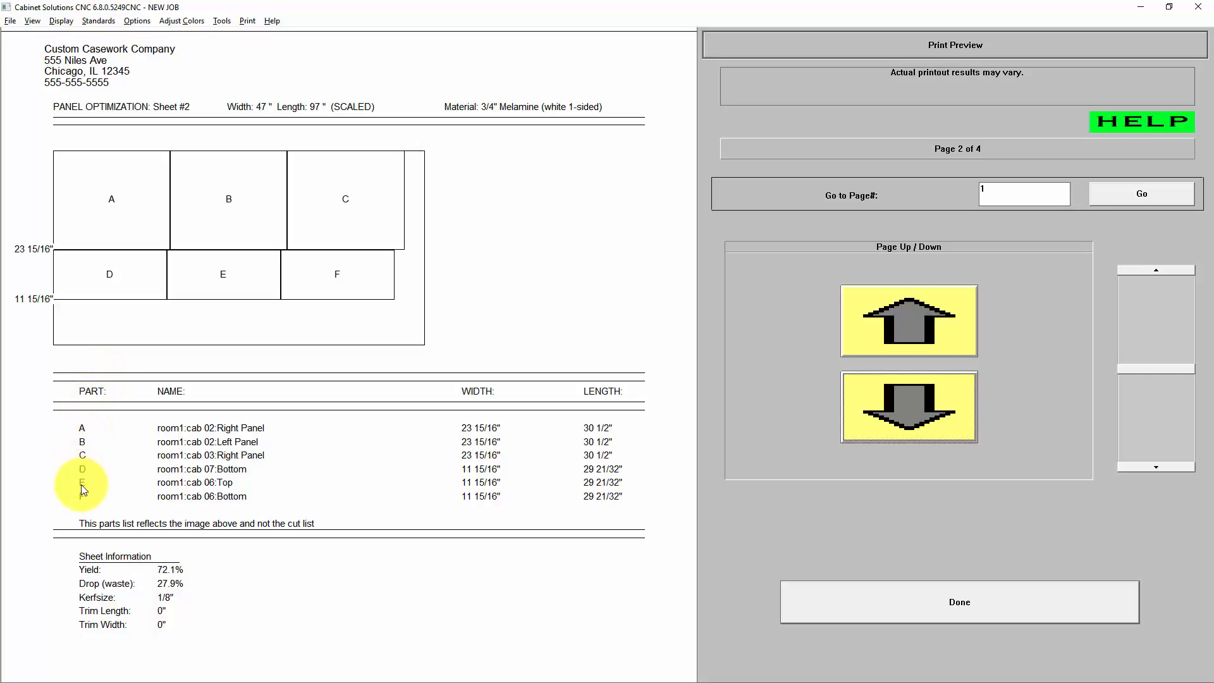
{"action": "mouse_move", "coordinate": [87, 472]}
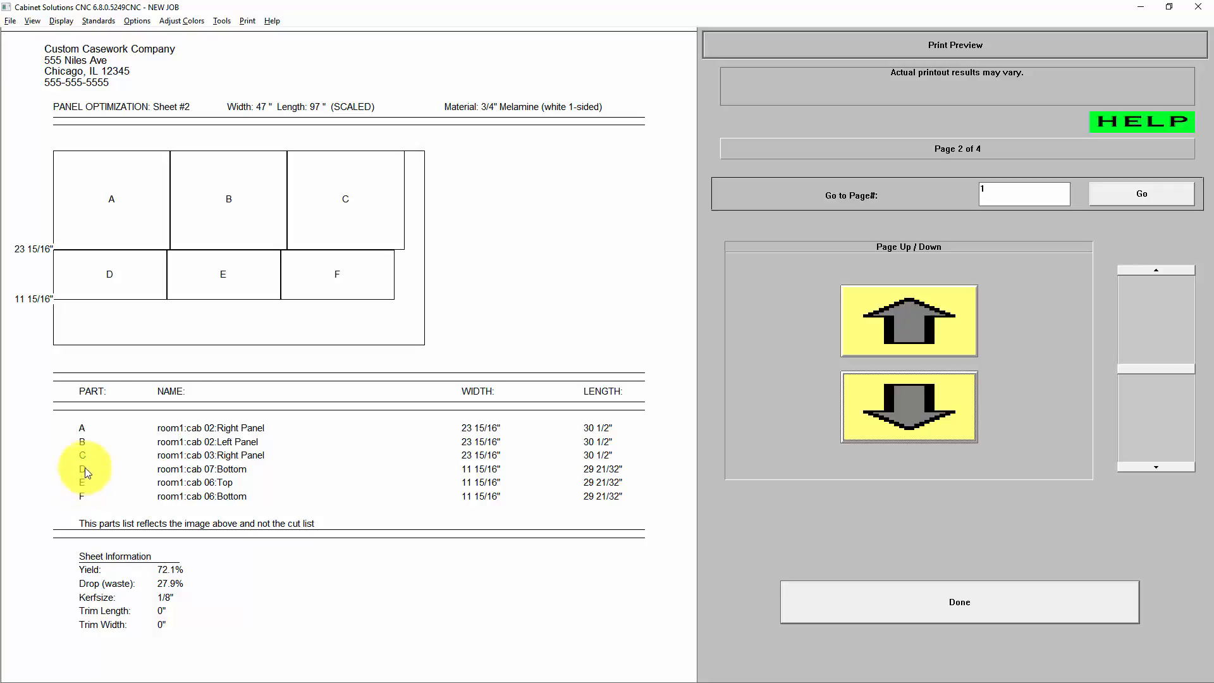
{"action": "mouse_move", "coordinate": [165, 435]}
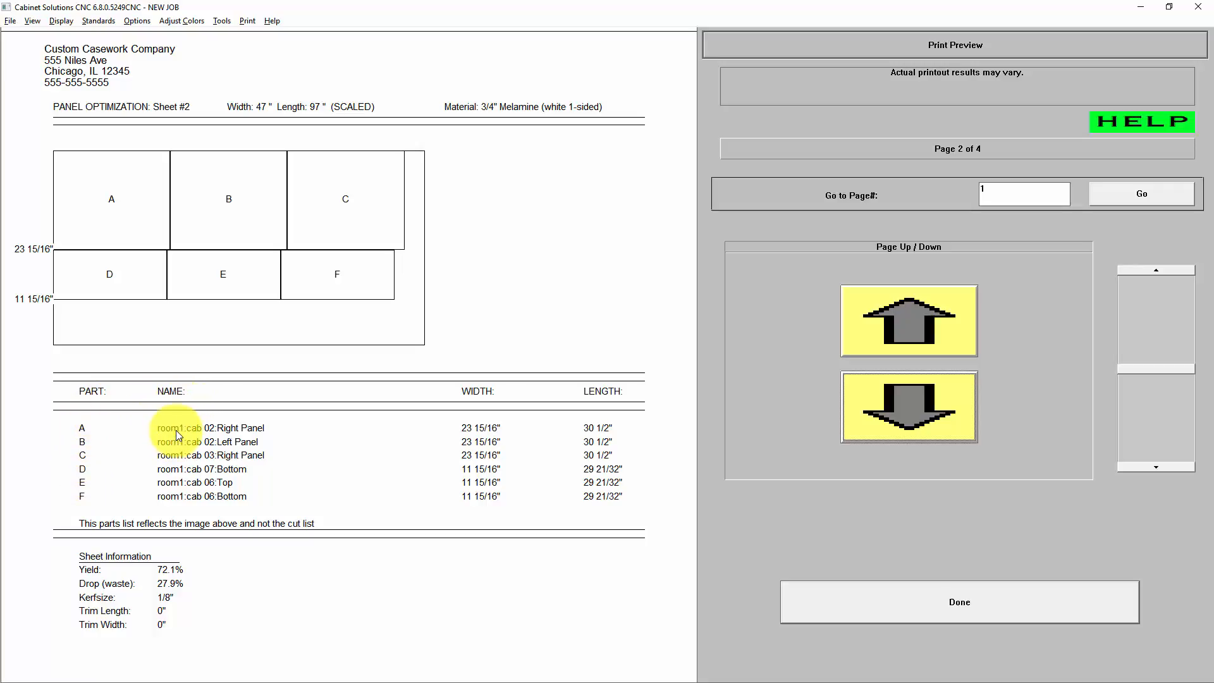
{"action": "mouse_move", "coordinate": [176, 446]}
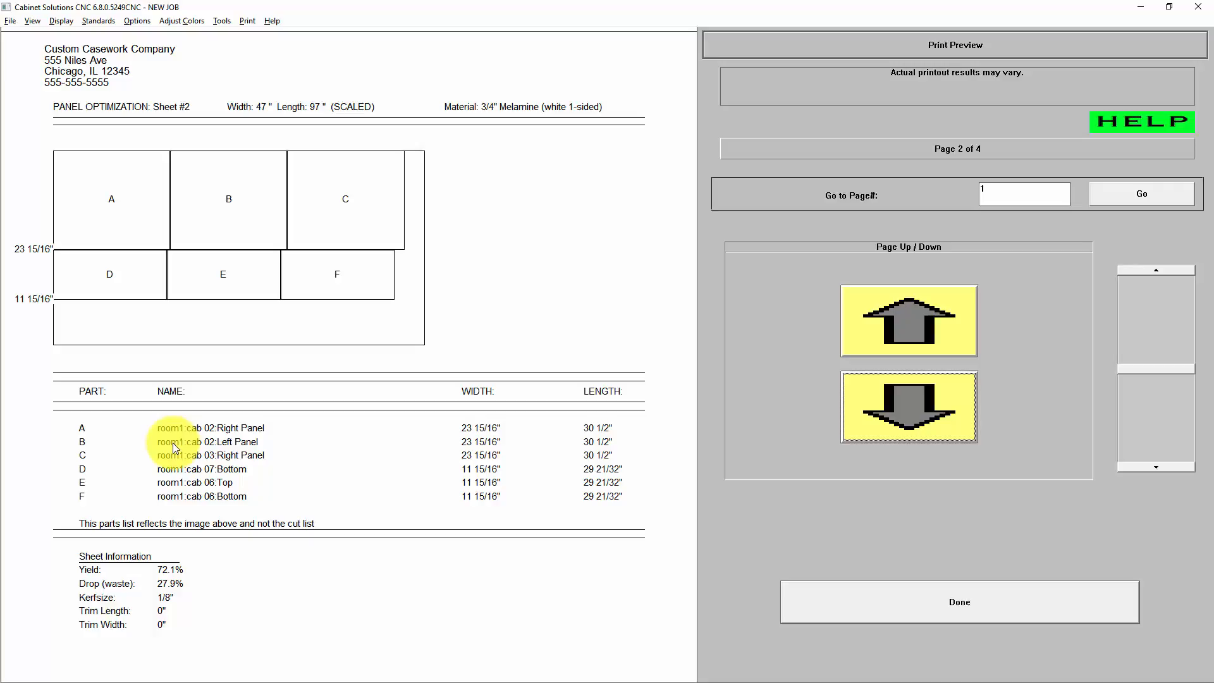
{"action": "mouse_move", "coordinate": [197, 432]}
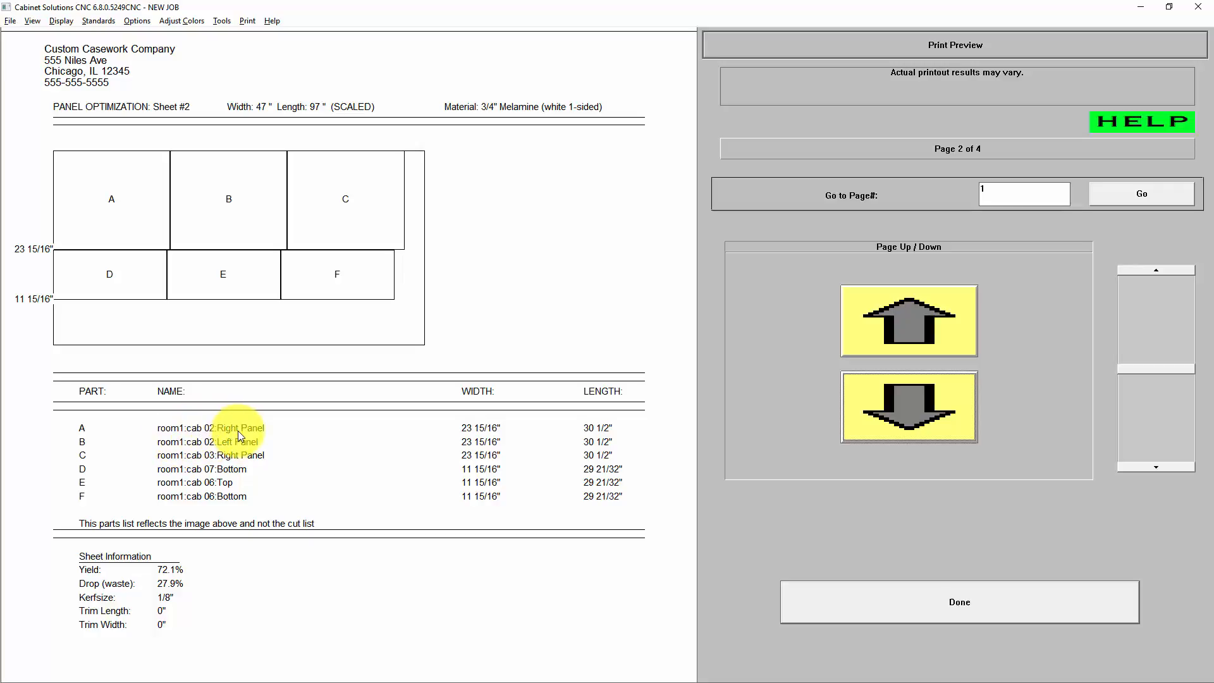
{"action": "mouse_move", "coordinate": [405, 433]}
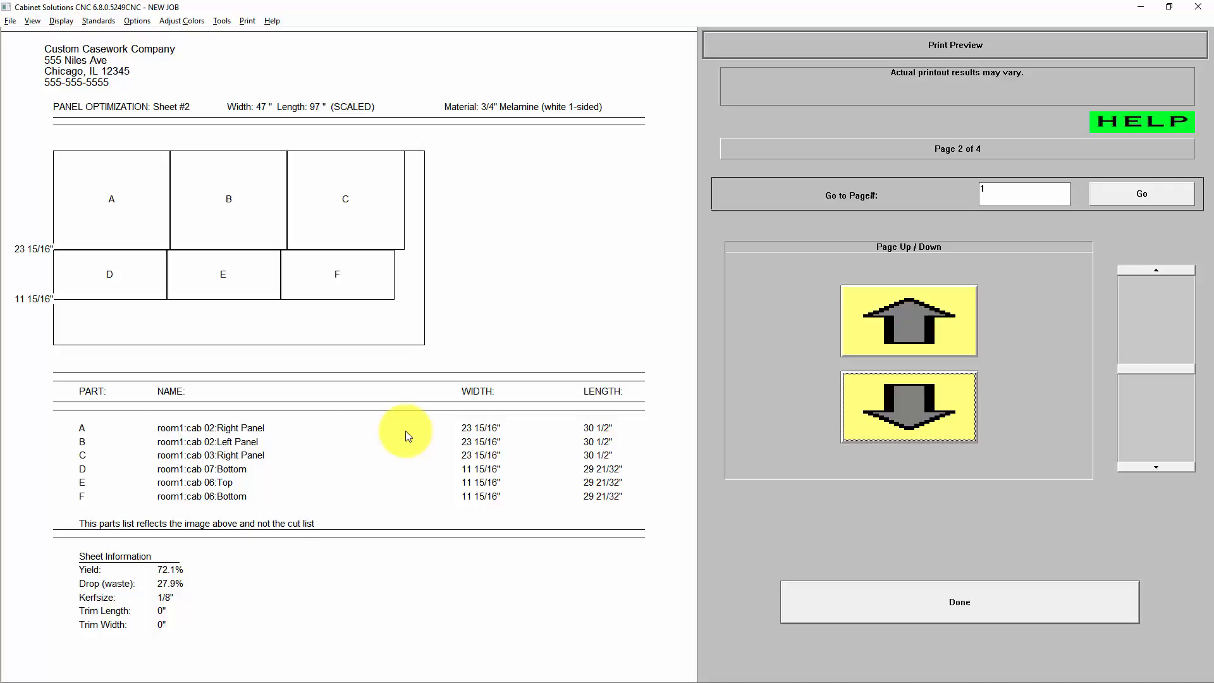
{"action": "mouse_move", "coordinate": [603, 489]}
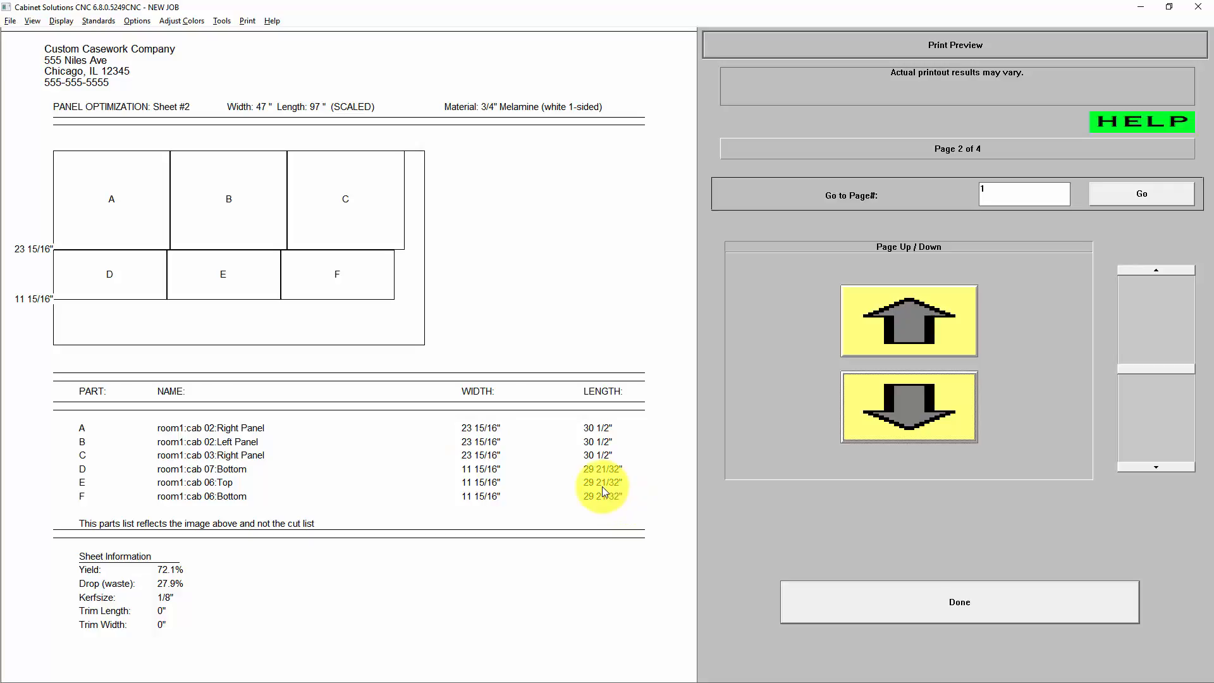